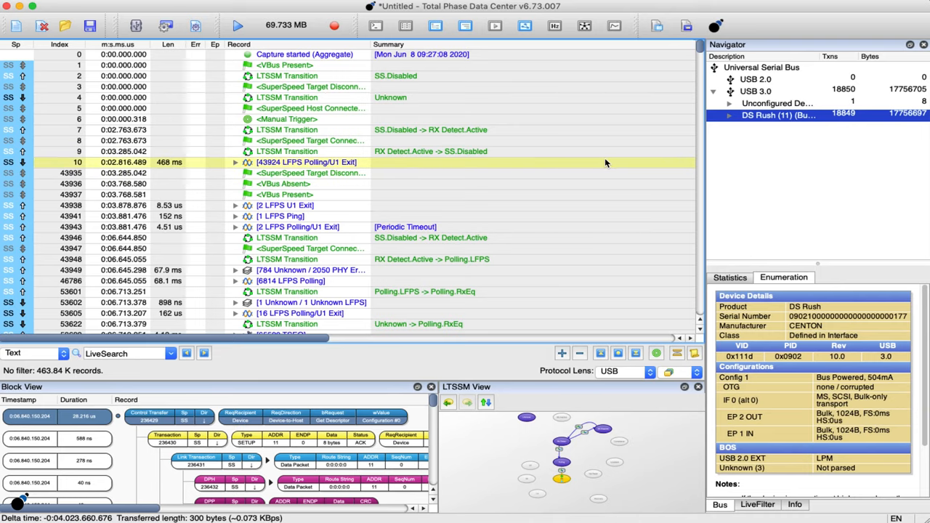
Scroll the Transaction Display down to the DS Rush Read [0] mass-storage transfers
scroll("down", 3)
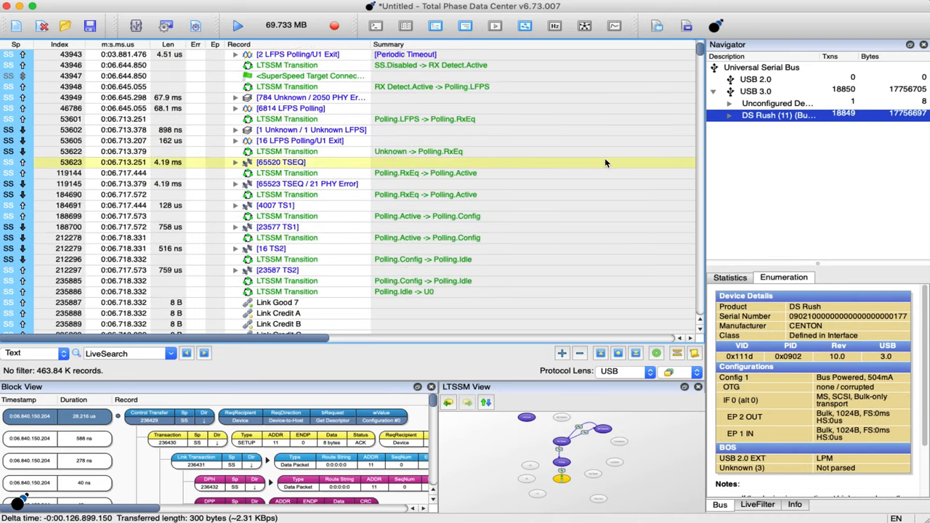
scroll("down", 3)
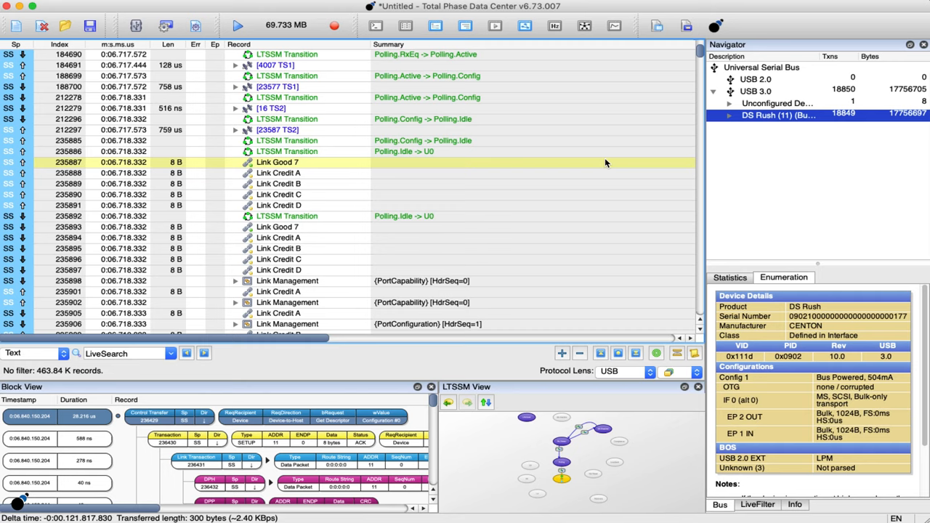
scroll("down", 3)
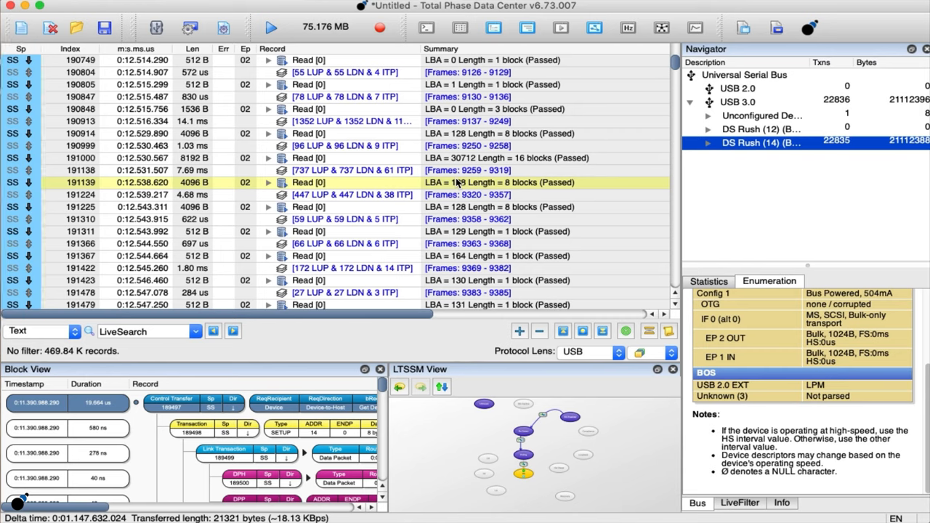
Expand Read record 191139, review its Read(10) fields in Info, then return to Bus
left_click(268, 182)
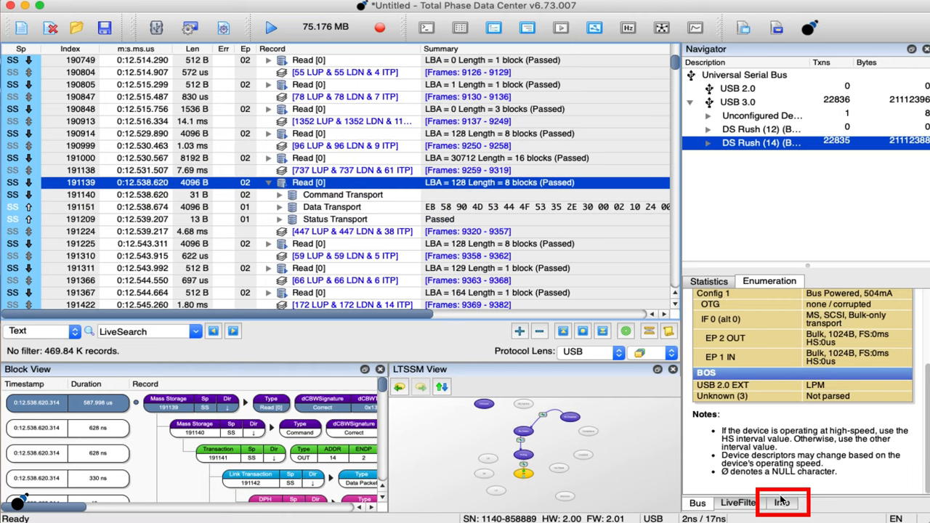
left_click(781, 503)
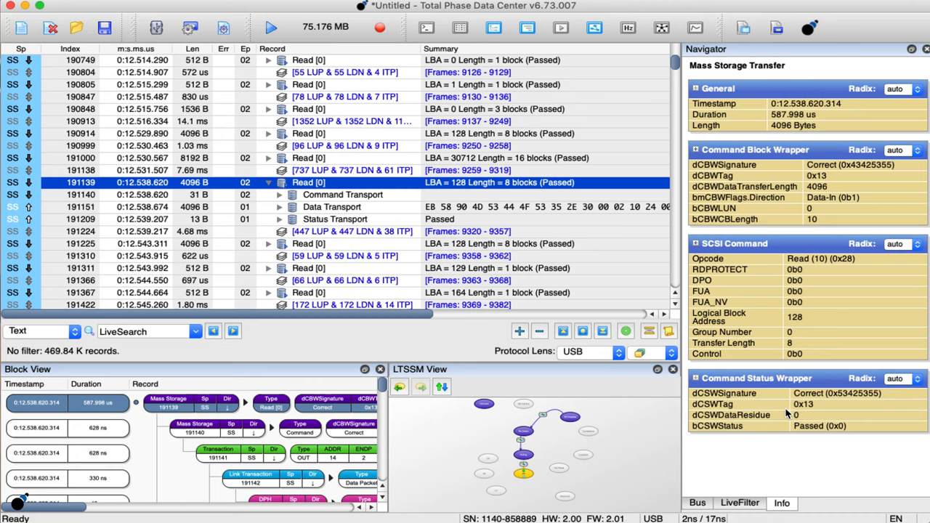
left_click(697, 503)
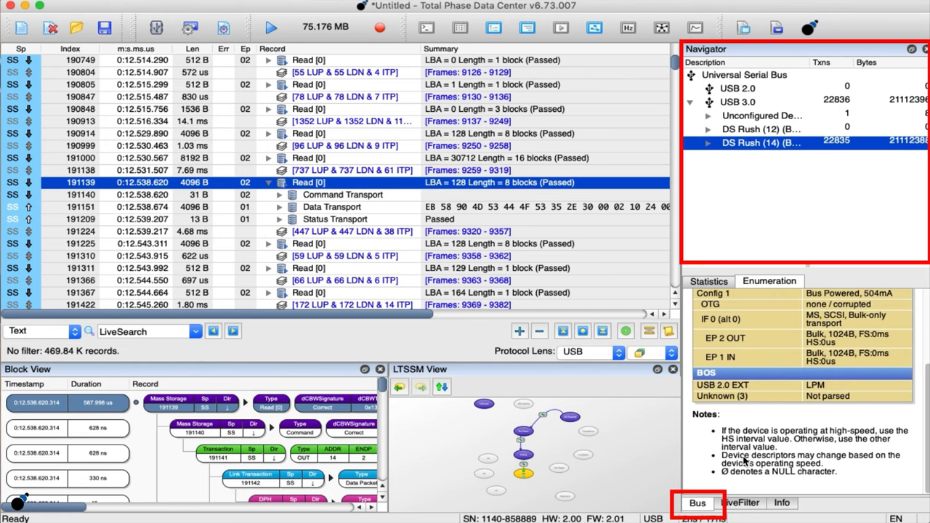
Select the USB 3.0 bus and expand DS Rush (14) into its endpoint, BOS and configuration entries
left_click(739, 101)
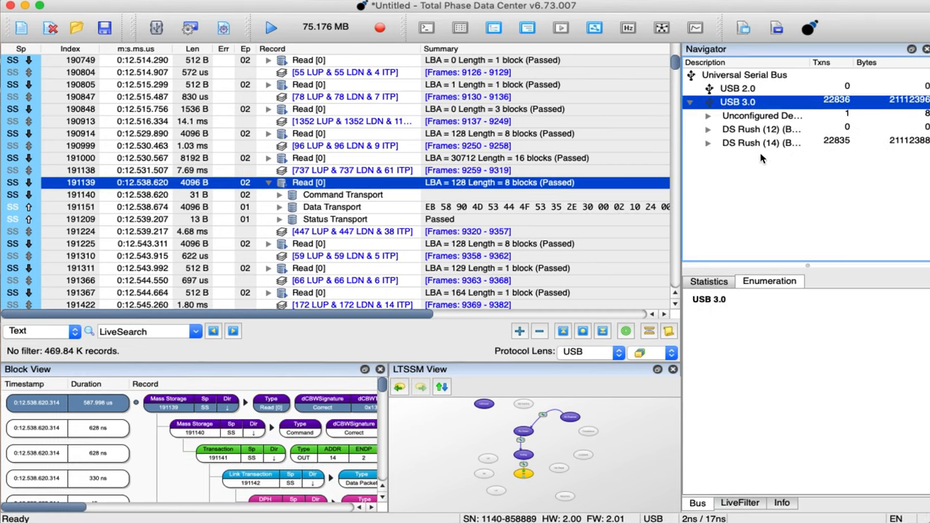
left_click(710, 143)
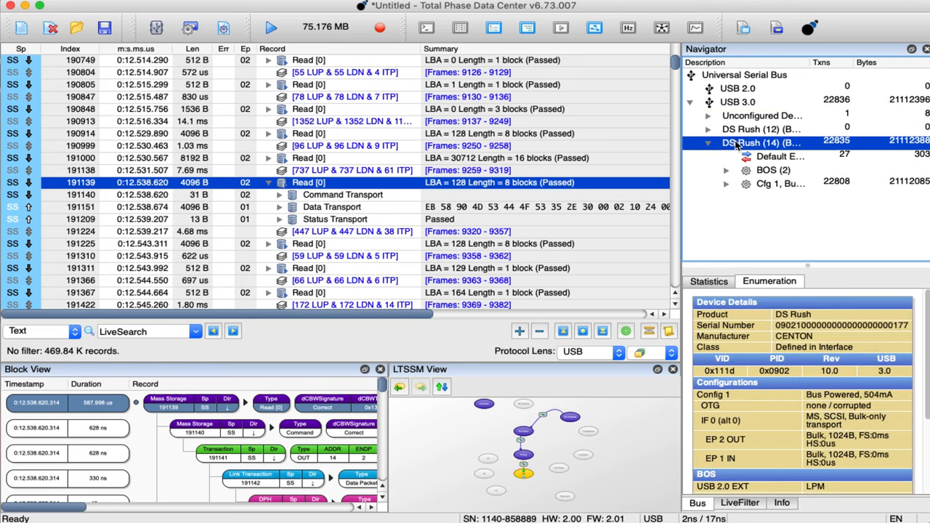
scroll("down", 3)
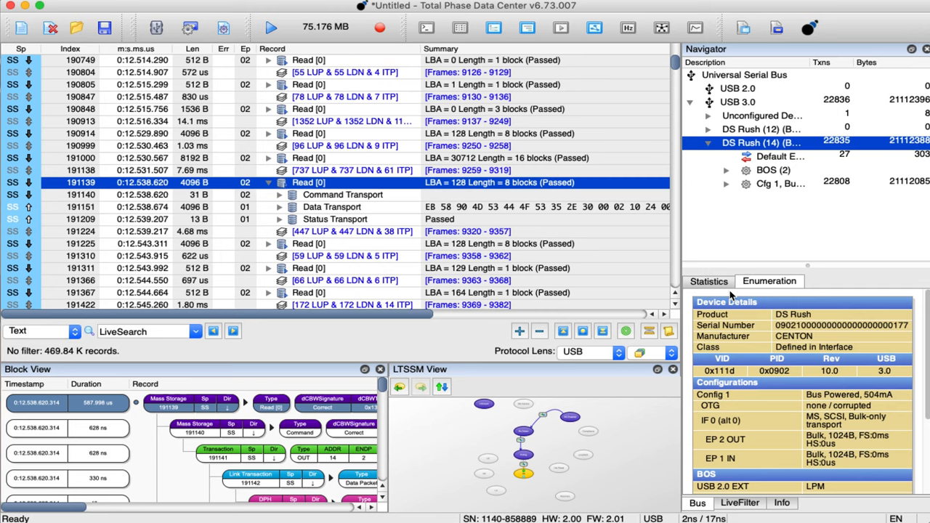
Show USB 3.0 statistics and review the Header Packets, Control Transfers and Errors counts
left_click(709, 281)
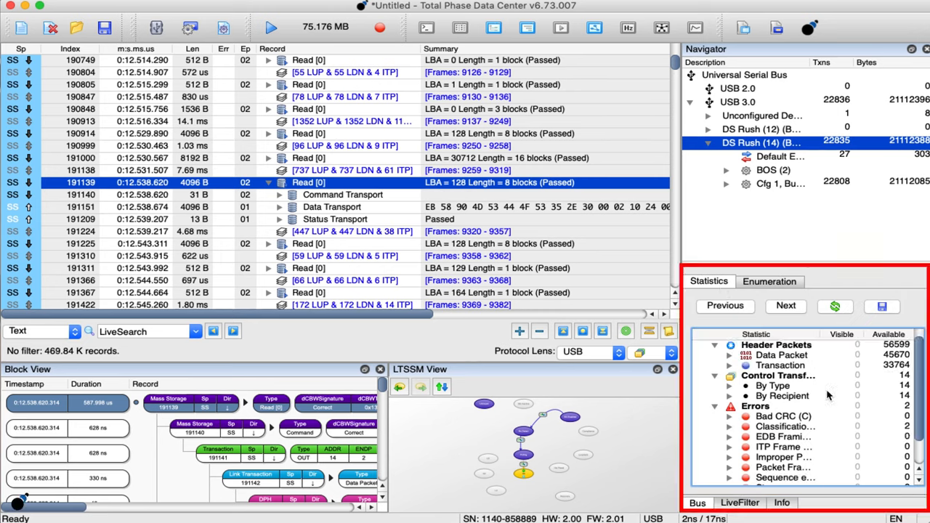
scroll("down", 3)
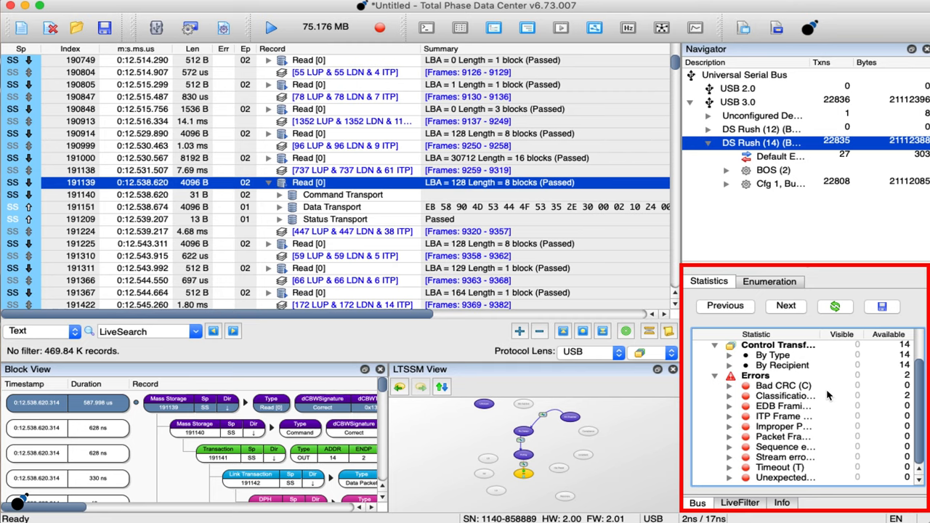
left_click(701, 345)
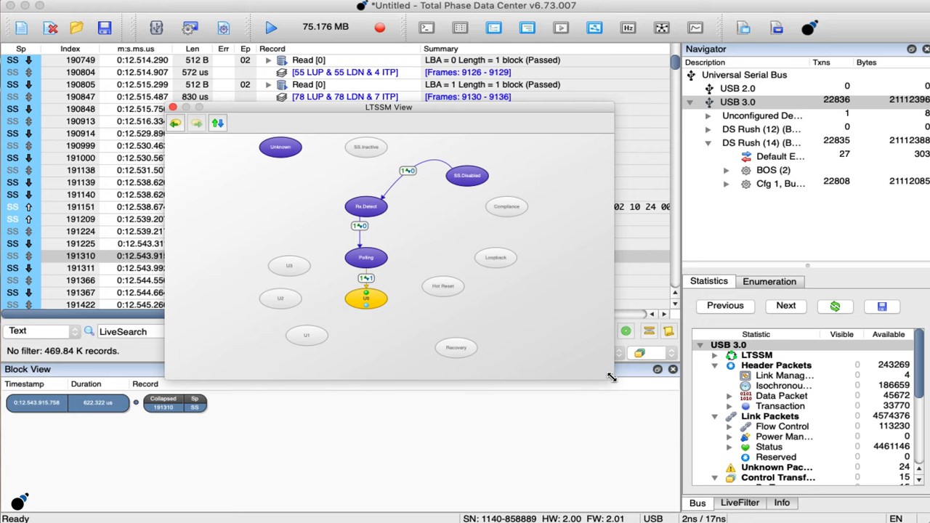
mouse_move(221, 230)
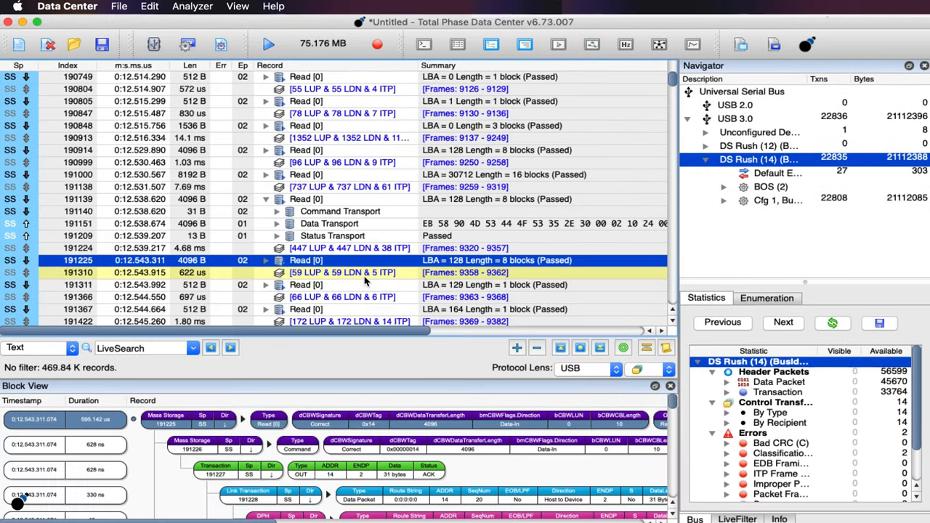
Use File > Save As and enter 'test' as the .tdc file name
left_click(119, 7)
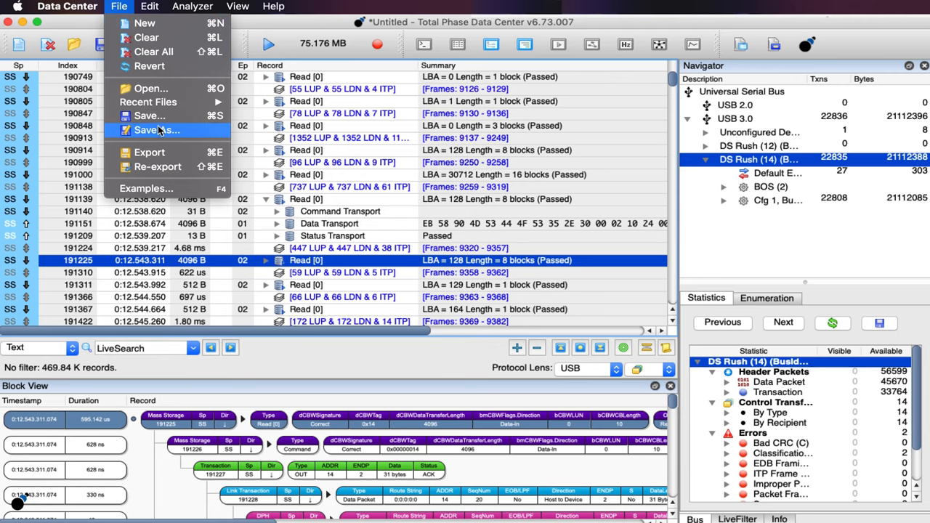
left_click(156, 129)
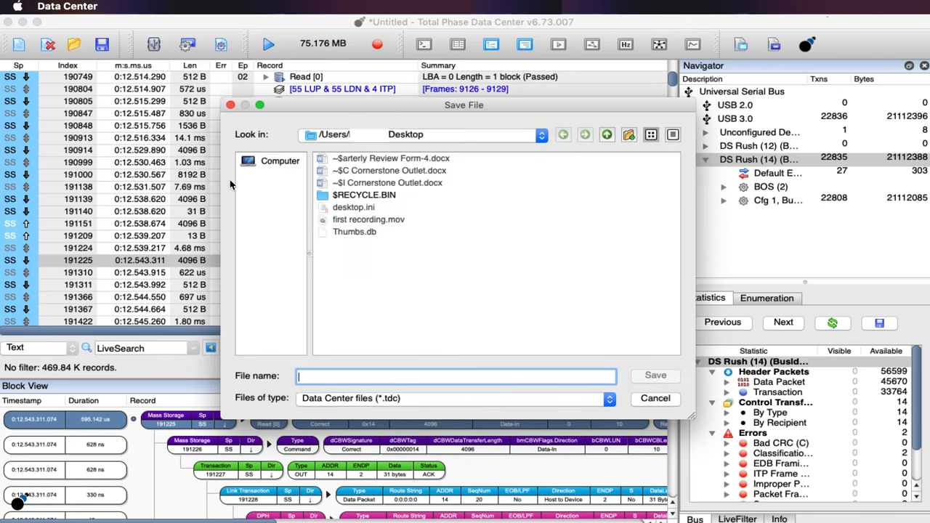
type("test")
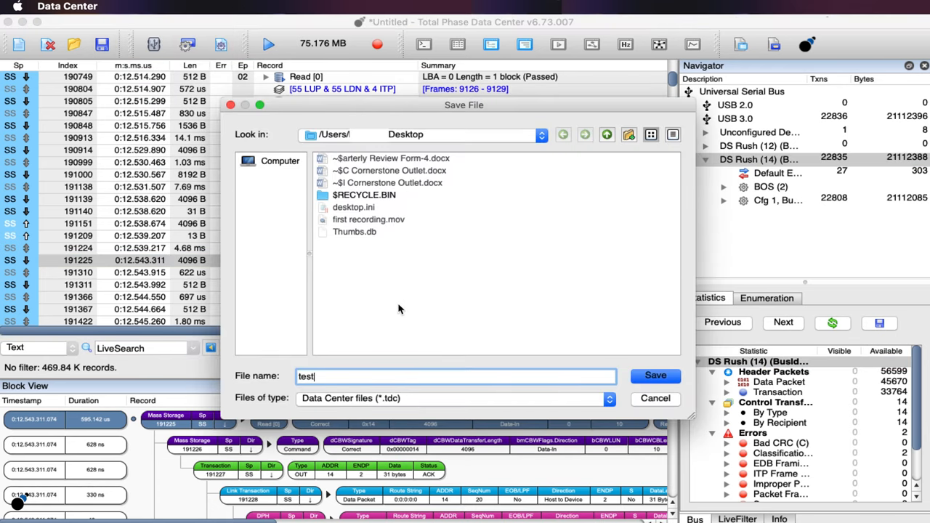
mouse_move(391, 401)
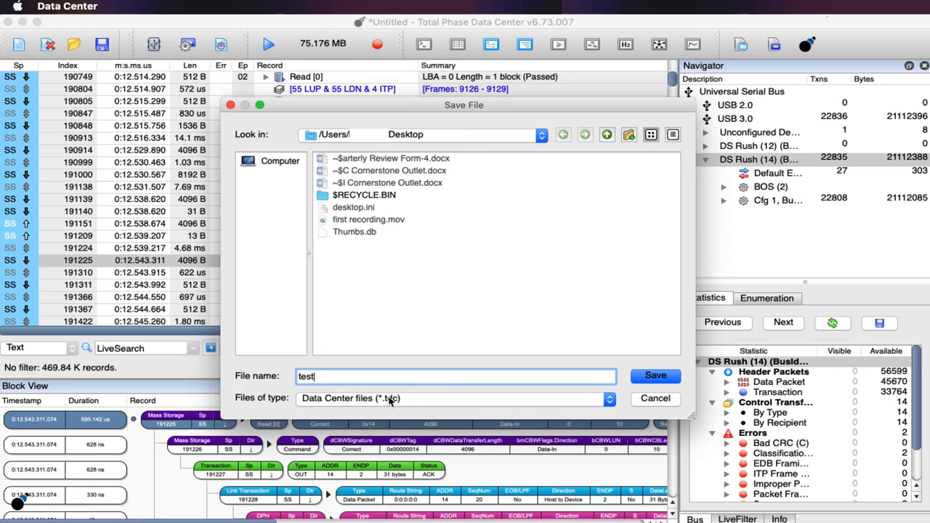